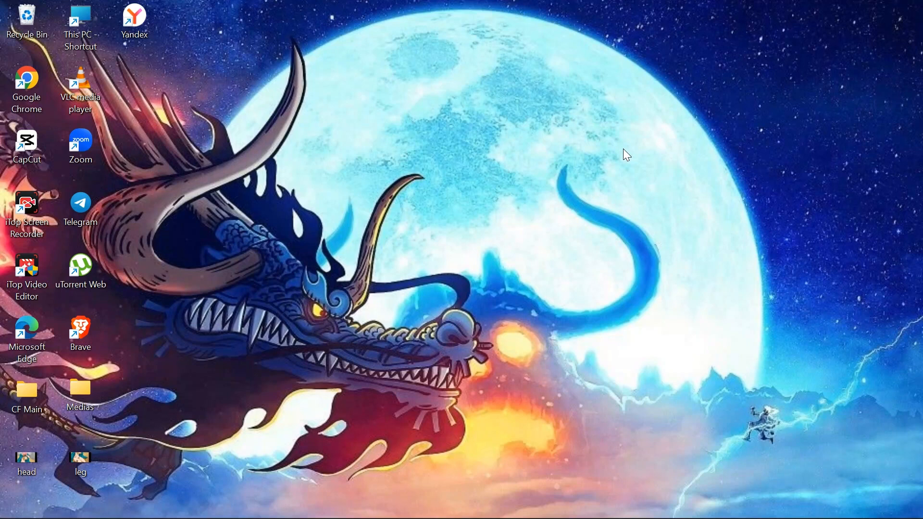
pyautogui.moveTo(730, 225)
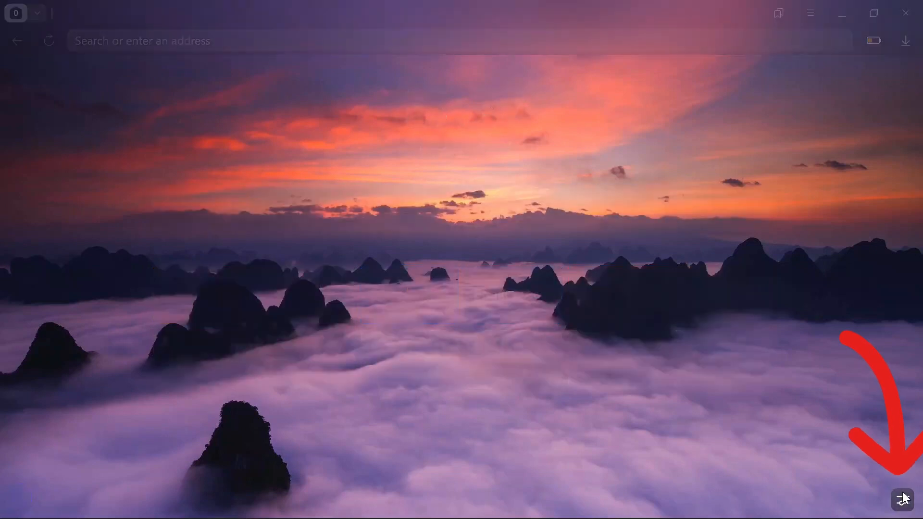
# - Open All interface settings from the new tab page's customize menu
pyautogui.click(905, 500)
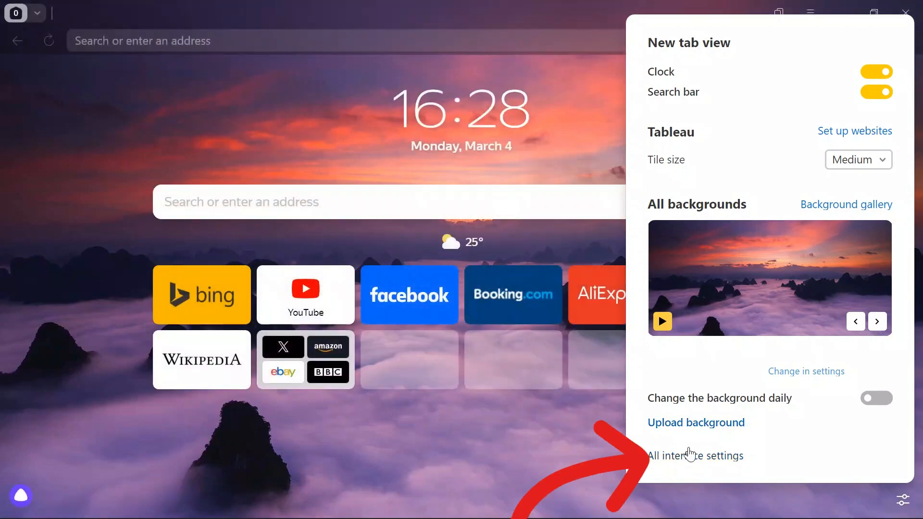
pyautogui.click(696, 455)
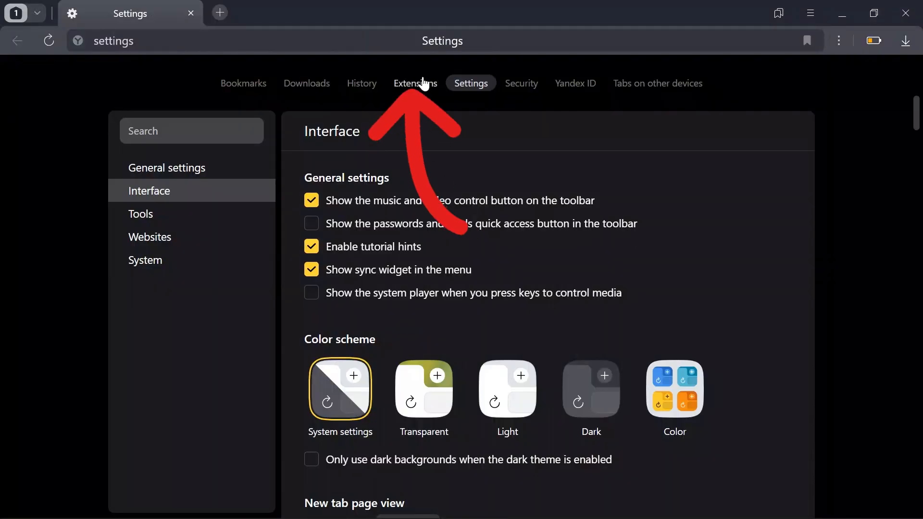
# - Browse the Extensions page's Data management list, then jump to Online safety (Antishock, Adguard)
pyautogui.click(414, 83)
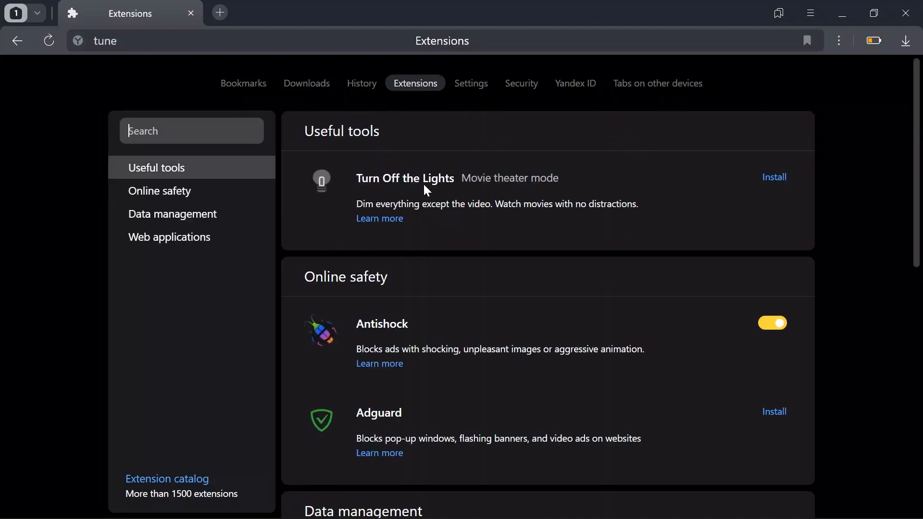
pyautogui.click(159, 191)
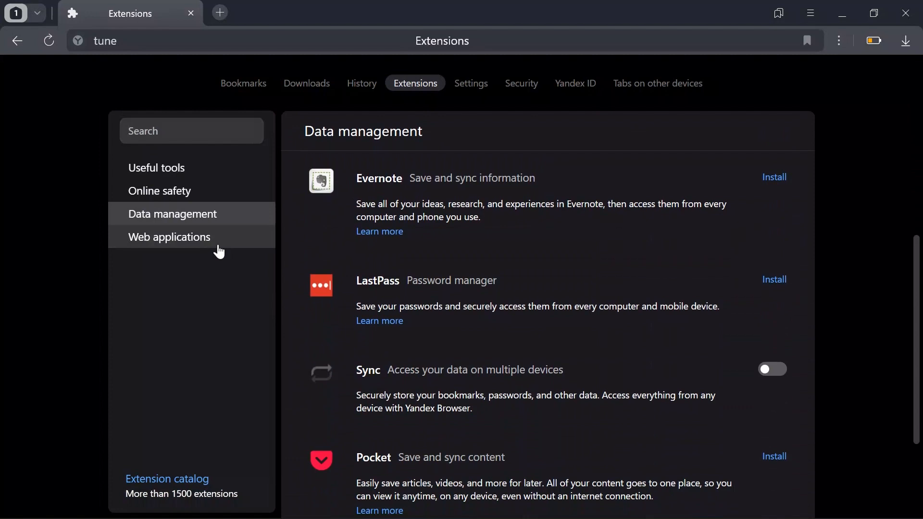
pyautogui.scroll(-3)
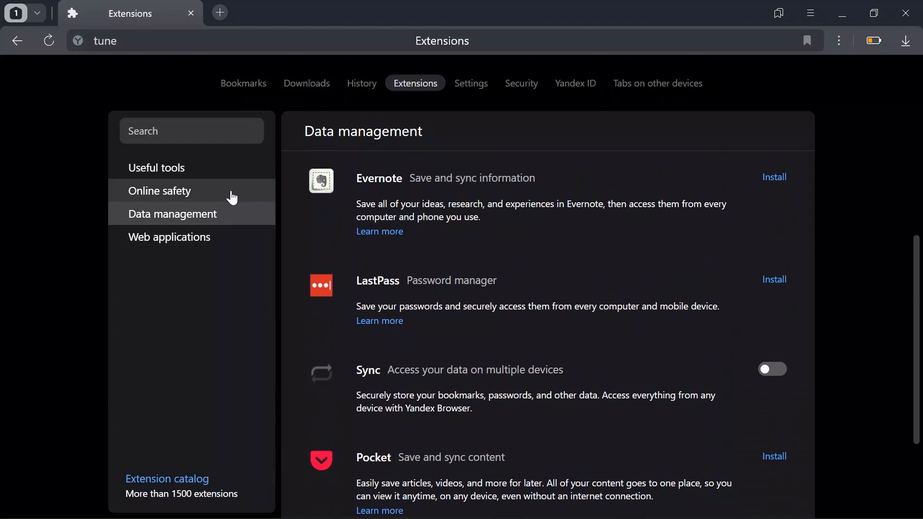
pyautogui.click(159, 190)
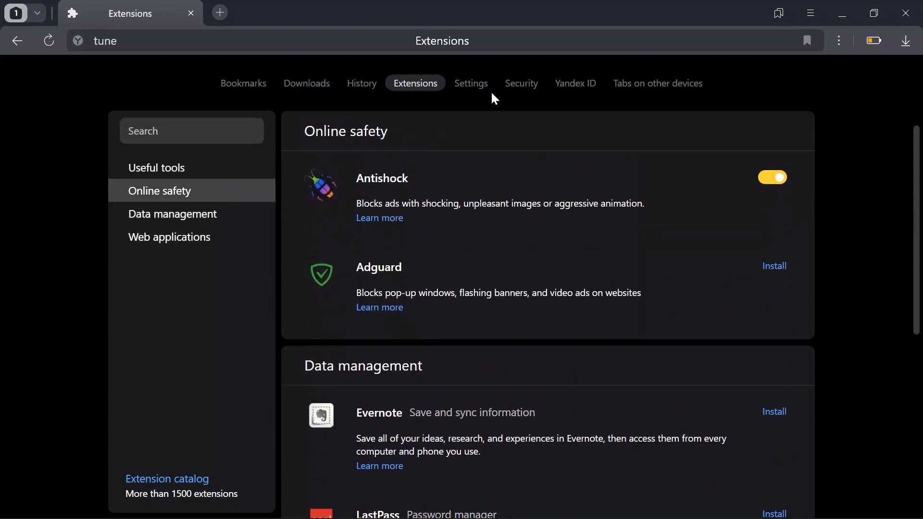
pyautogui.moveTo(843, 13)
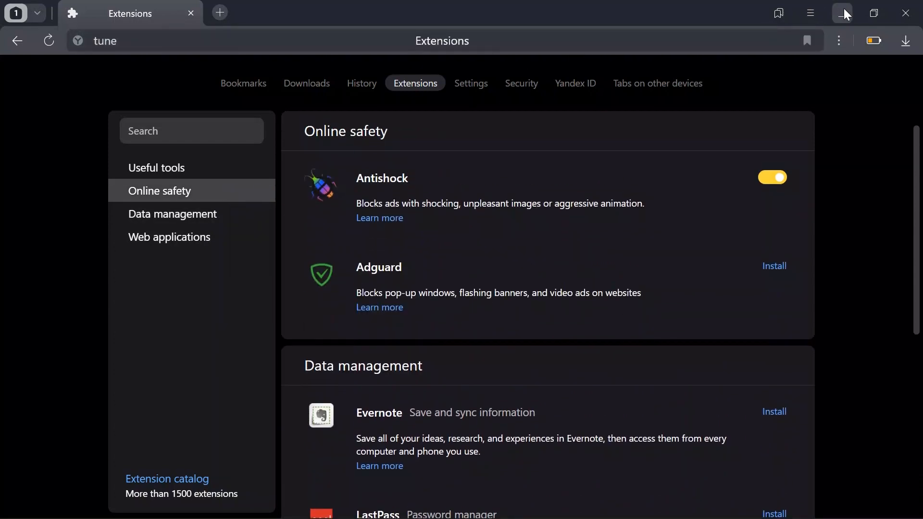